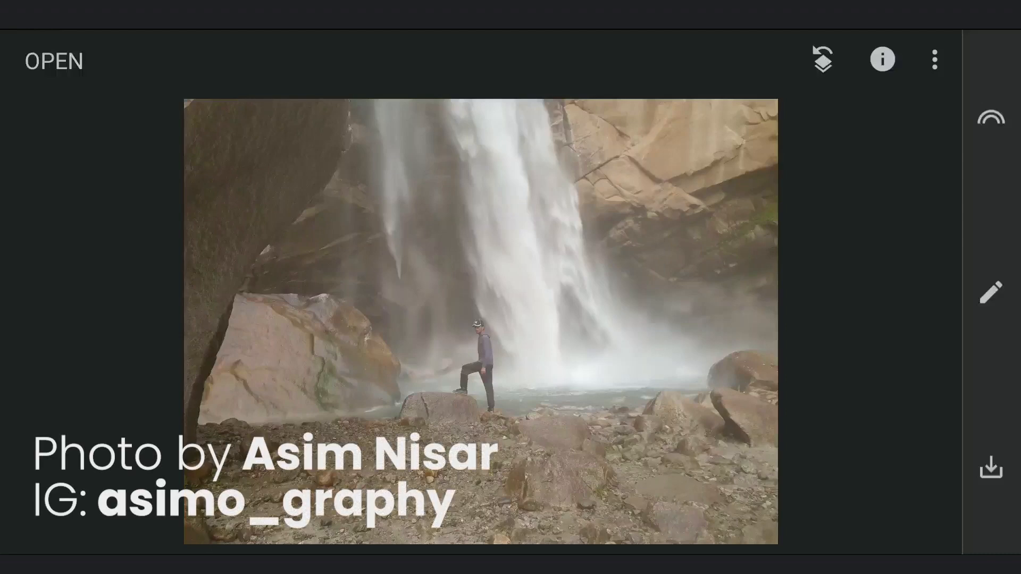
- Crop the photo to a tall portrait frame around the waterfall and the hiker
{"action": "left_click", "coordinate": [989, 292]}
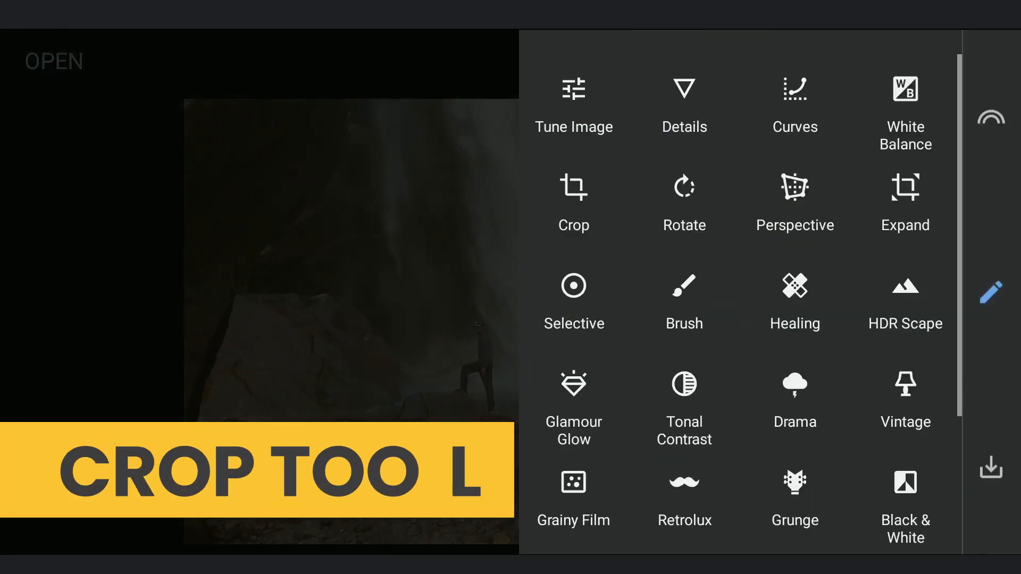
{"action": "left_click", "coordinate": [574, 203]}
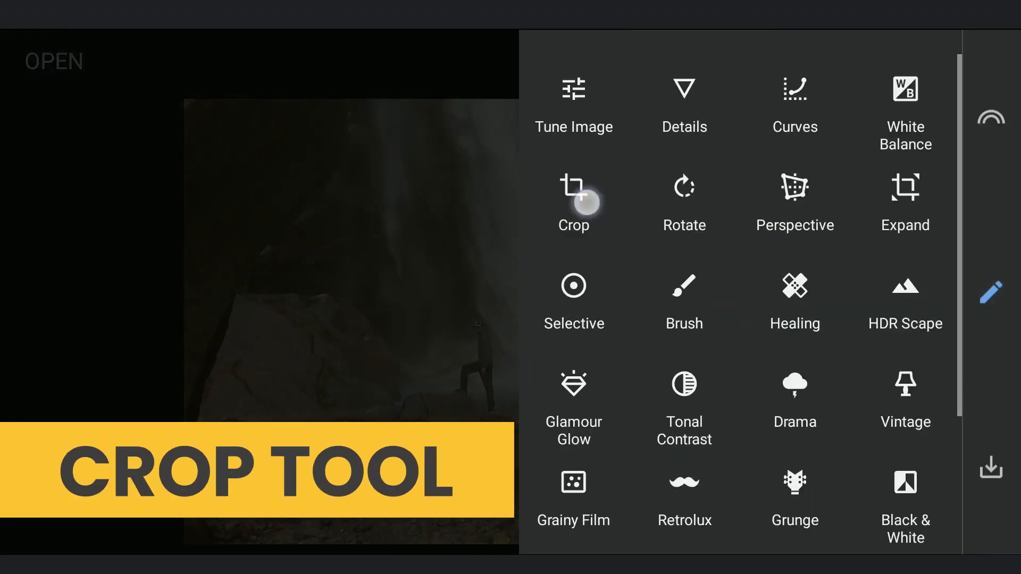
{"action": "left_click", "coordinate": [573, 195]}
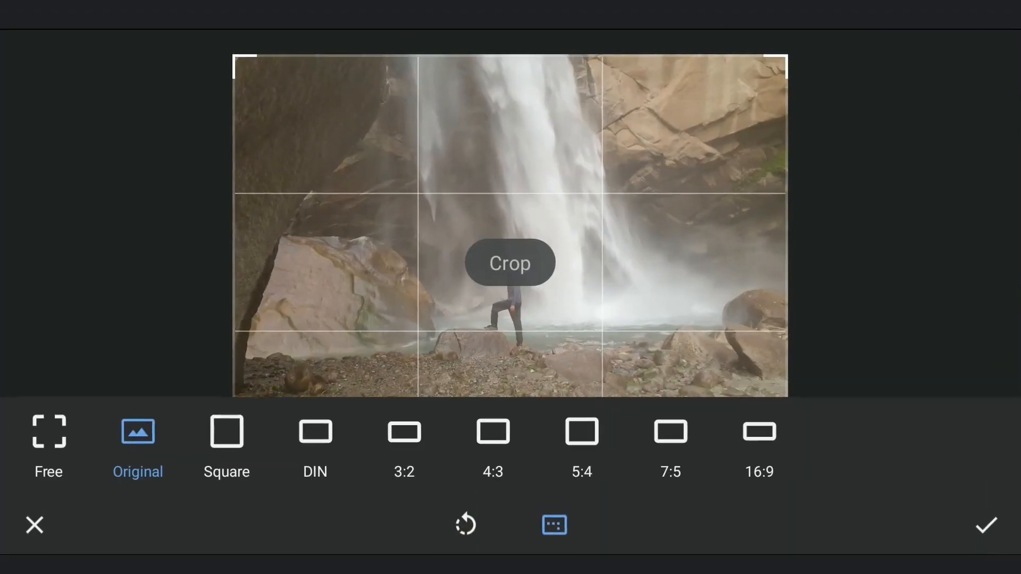
{"action": "left_click", "coordinate": [554, 525]}
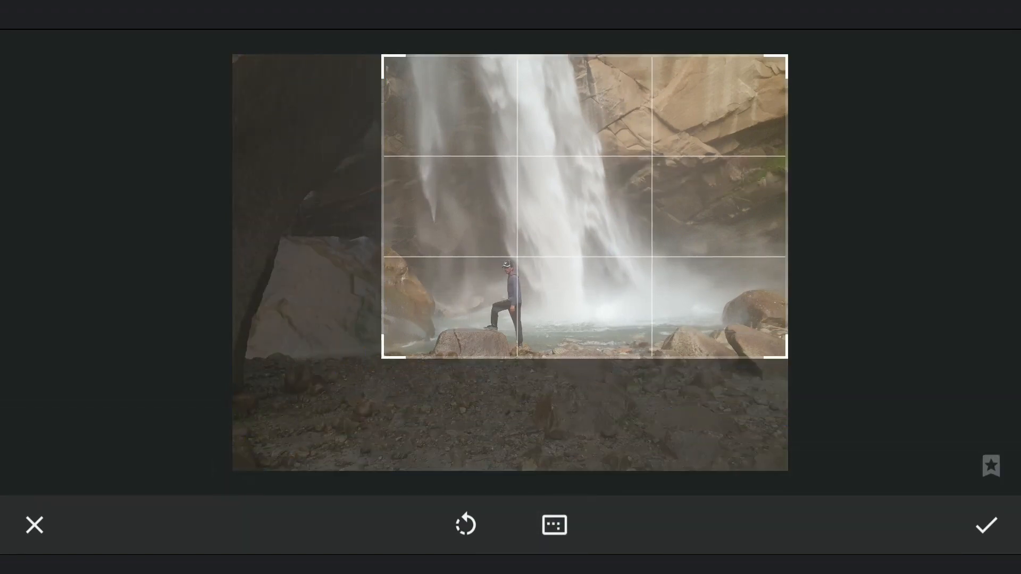
{"action": "left_click", "coordinate": [554, 525]}
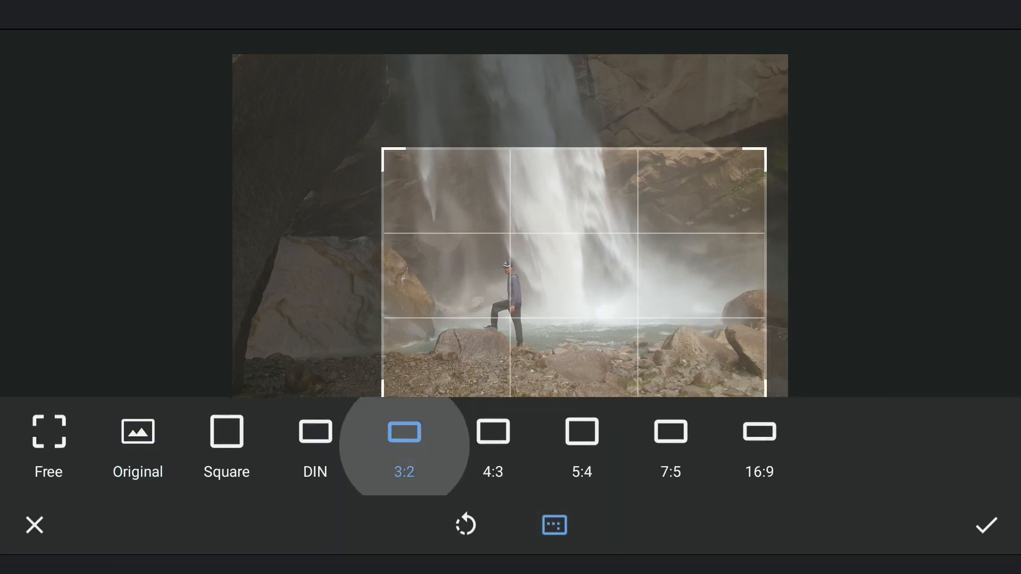
{"action": "left_click", "coordinate": [493, 431]}
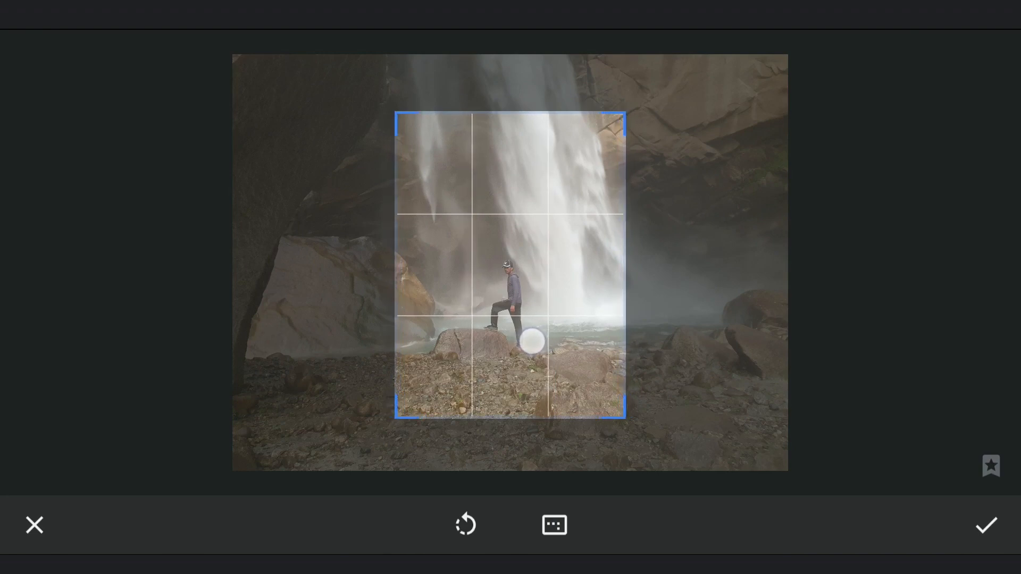
{"action": "left_click", "coordinate": [986, 525]}
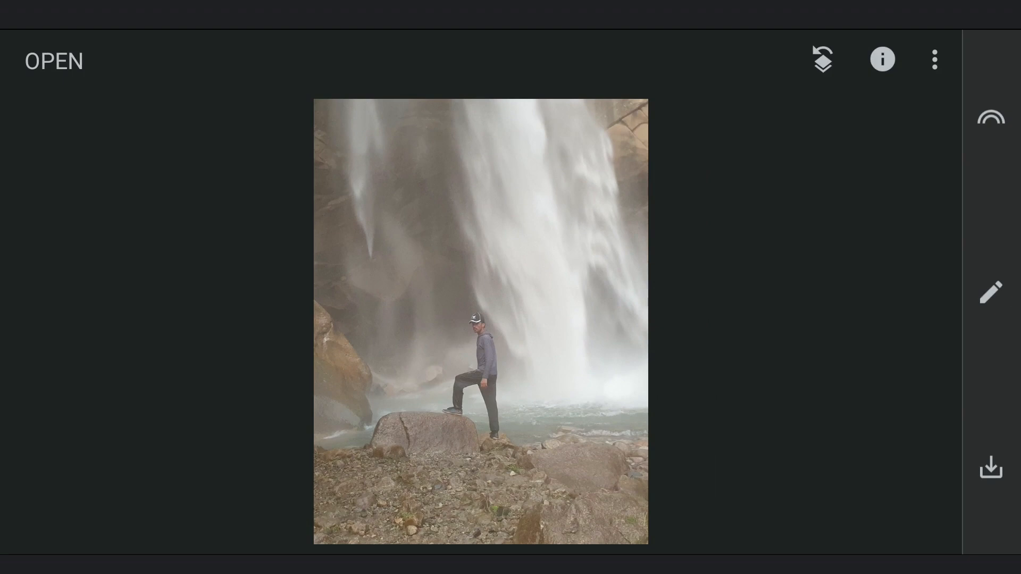
- Apply Tune Image with Shadows -89, Contrast +34 and Saturation +48
{"action": "left_click", "coordinate": [990, 292]}
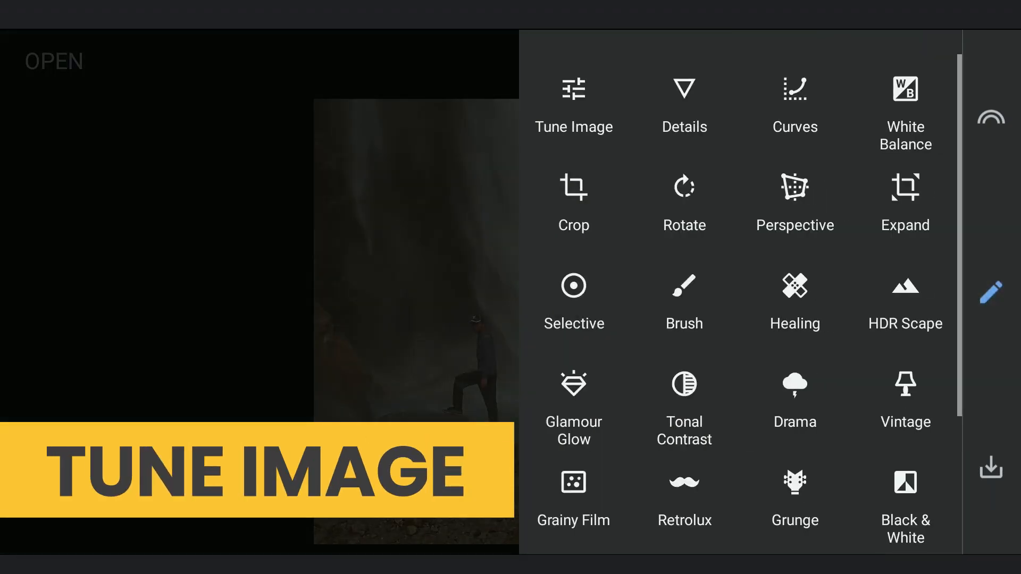
{"action": "left_click", "coordinate": [574, 104]}
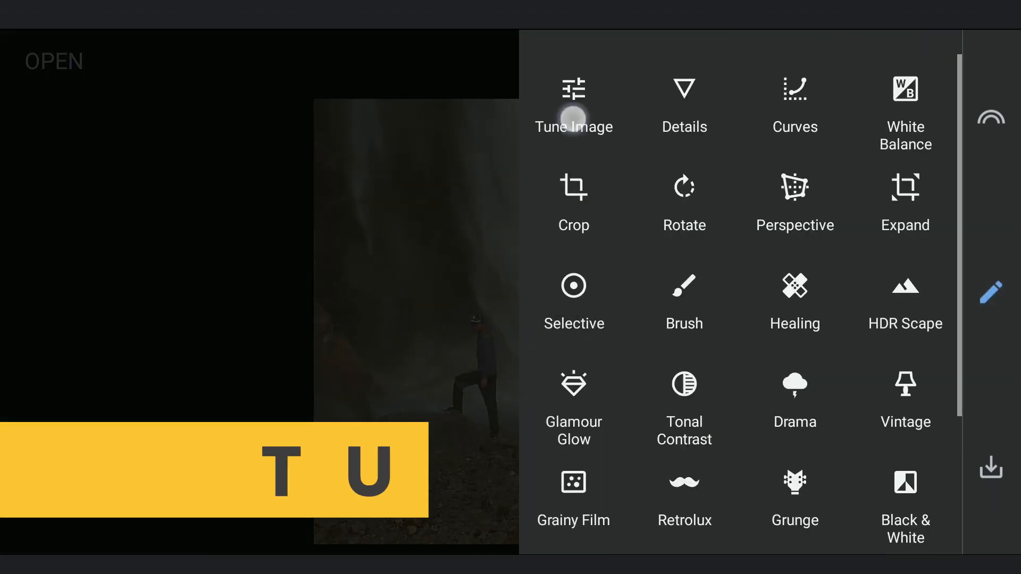
{"action": "left_click", "coordinate": [574, 105]}
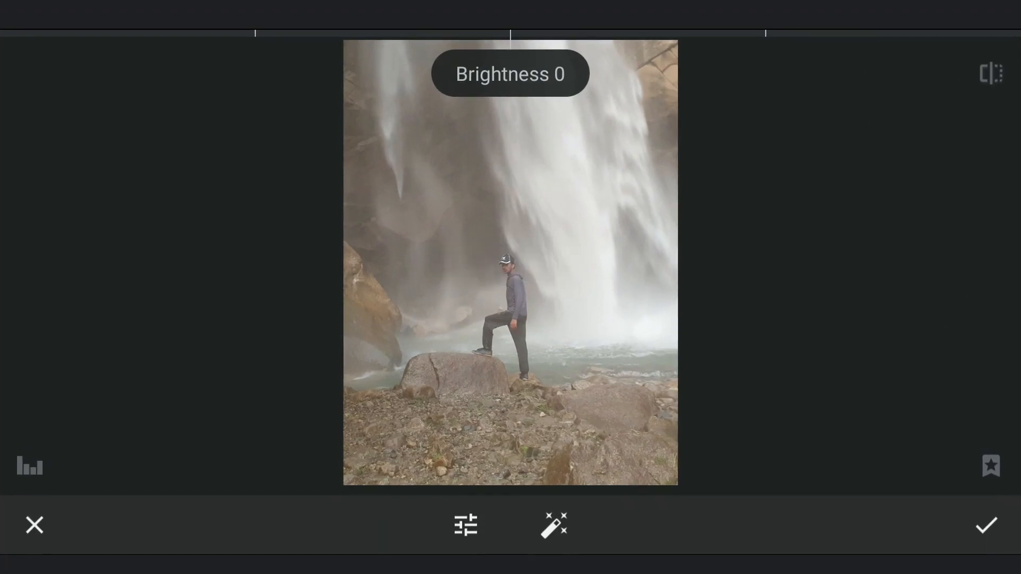
{"action": "left_click", "coordinate": [465, 526]}
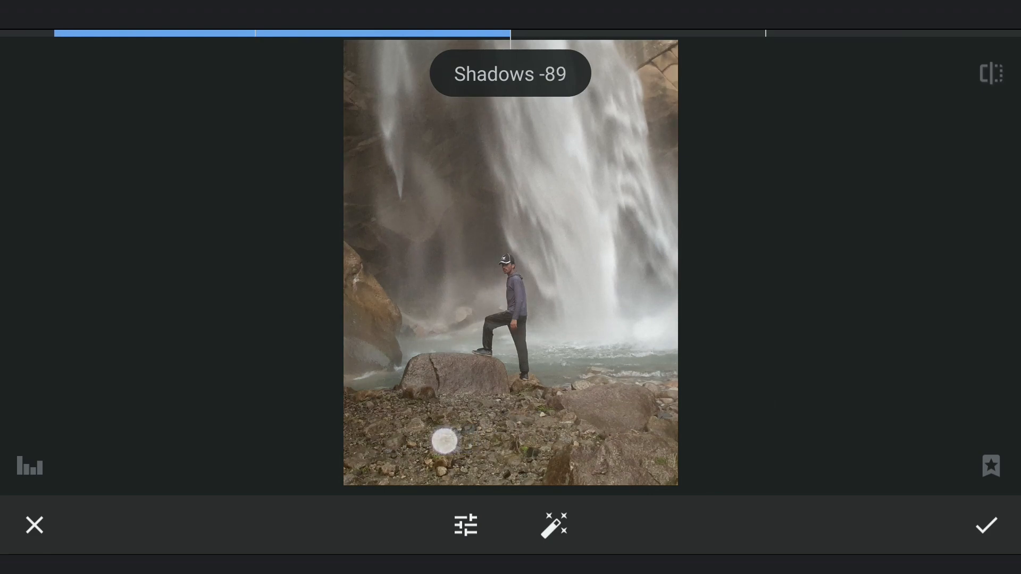
{"action": "left_click", "coordinate": [464, 525]}
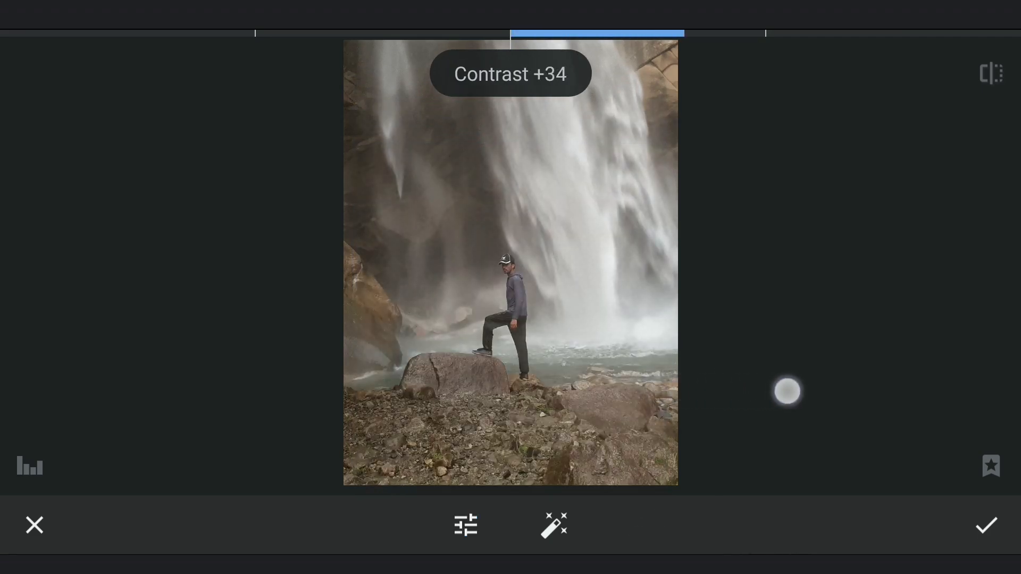
{"action": "left_click", "coordinate": [465, 525]}
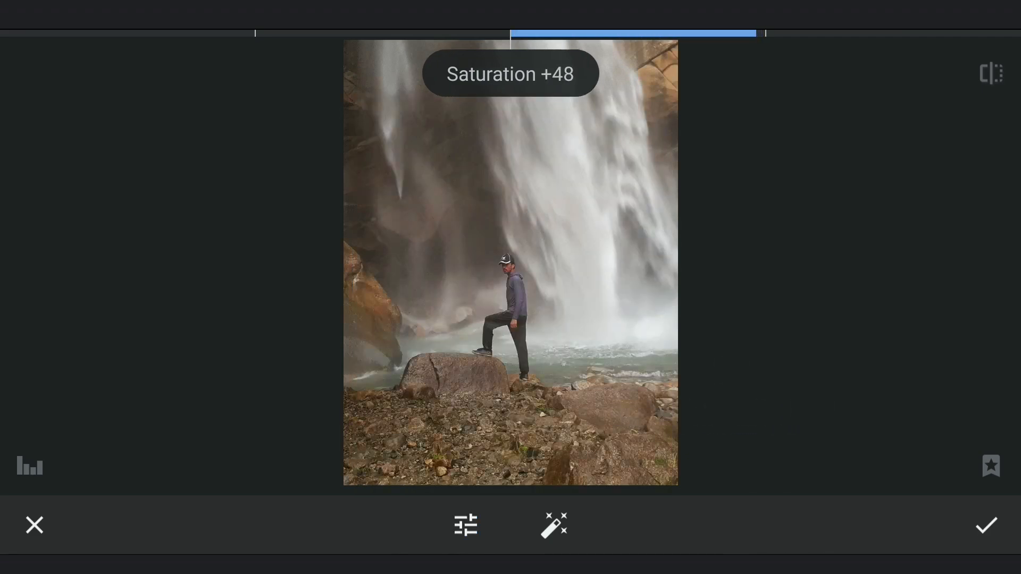
{"action": "left_click", "coordinate": [986, 526]}
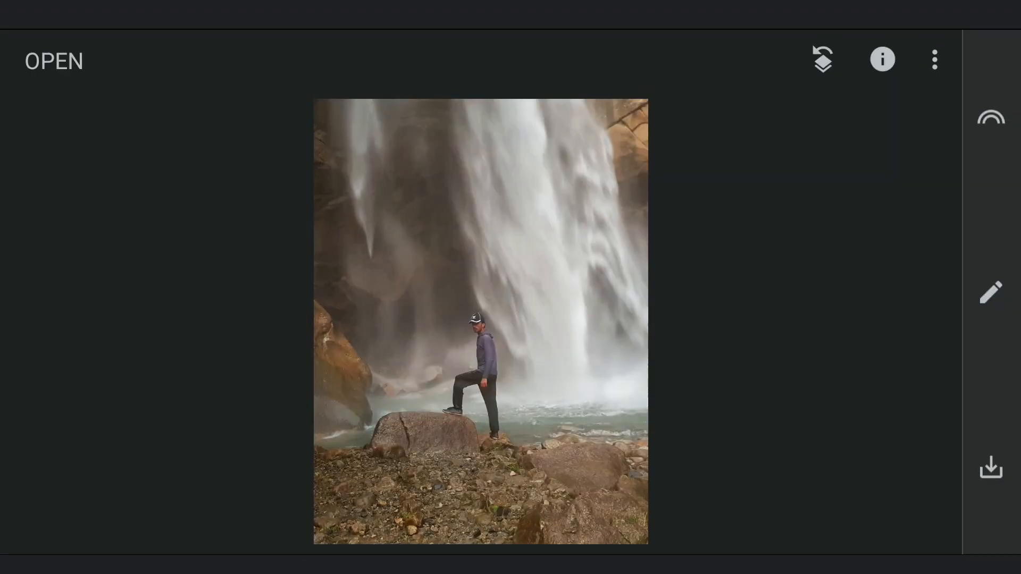
- Add +57 structure to the whole photo with the Details tool
{"action": "left_click", "coordinate": [990, 292]}
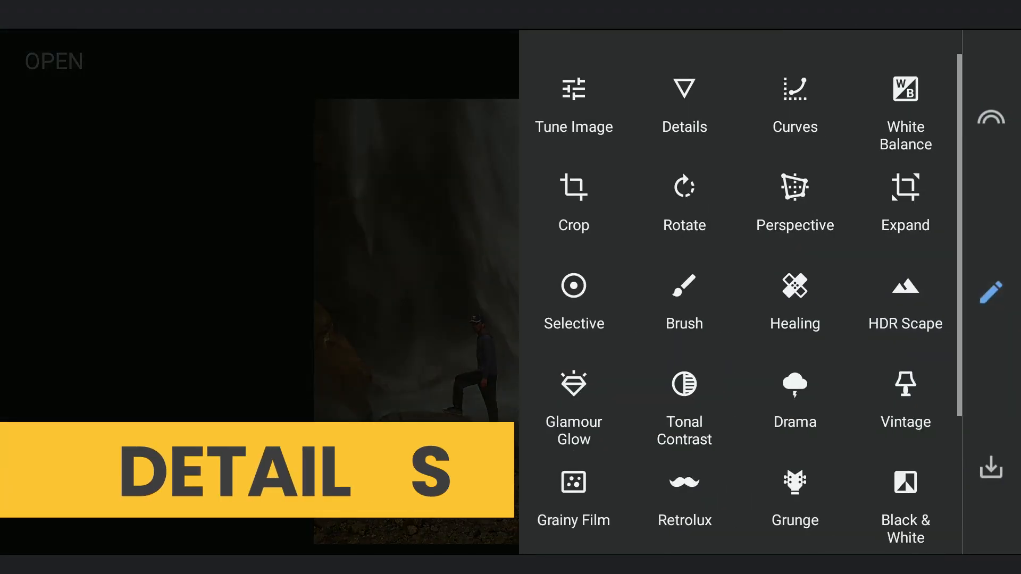
{"action": "left_click", "coordinate": [684, 90]}
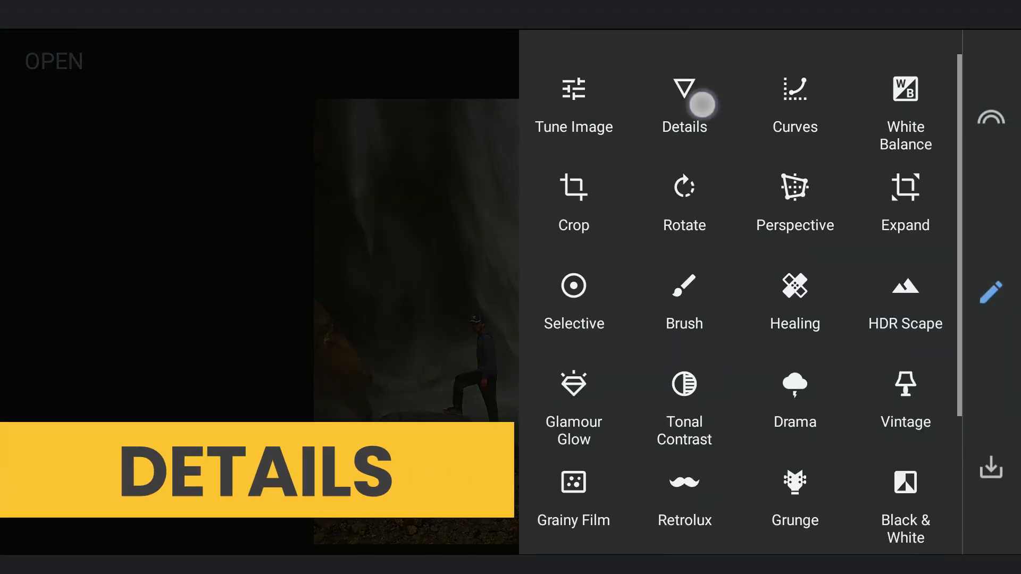
{"action": "left_click", "coordinate": [684, 104]}
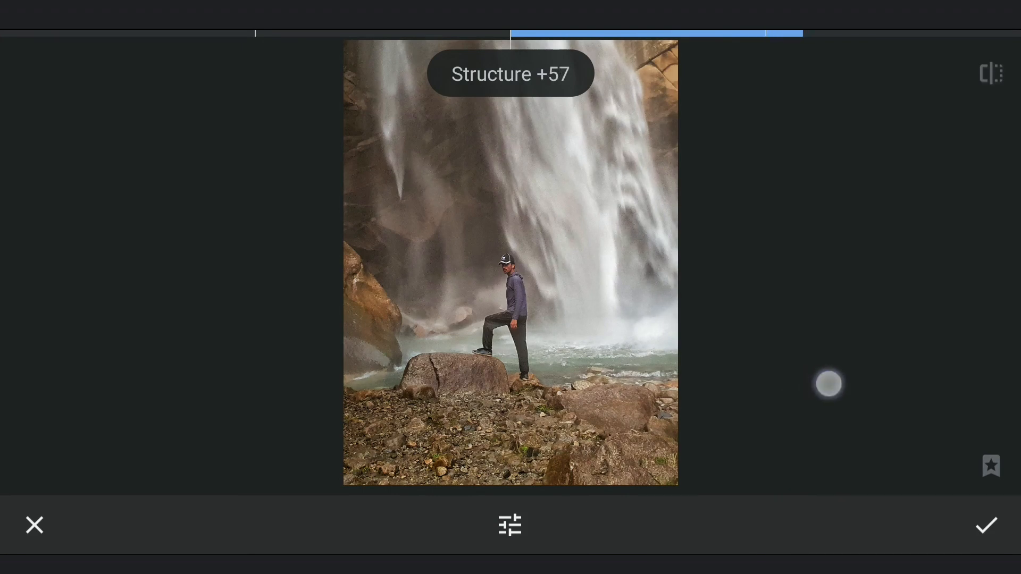
{"action": "left_click", "coordinate": [986, 526]}
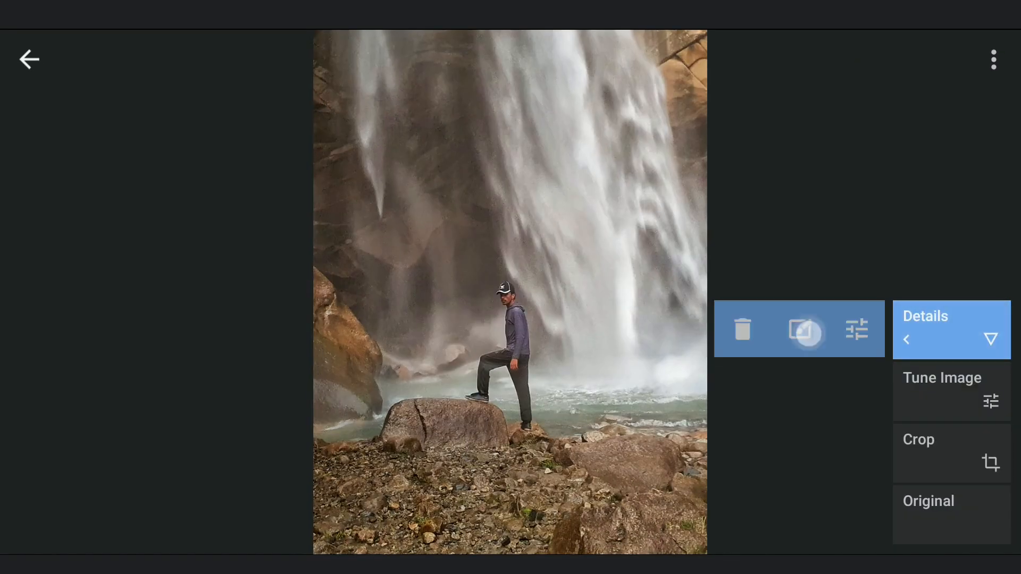
- Brush the Details structure off the waterfall and hiker, checking the mask overlay
{"action": "left_click", "coordinate": [924, 316]}
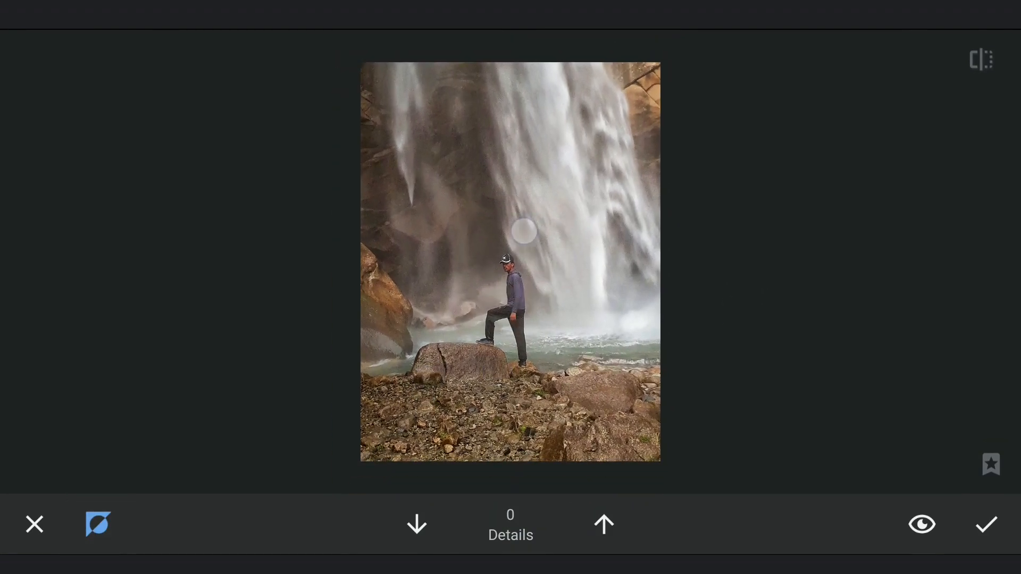
{"action": "left_click", "coordinate": [920, 525]}
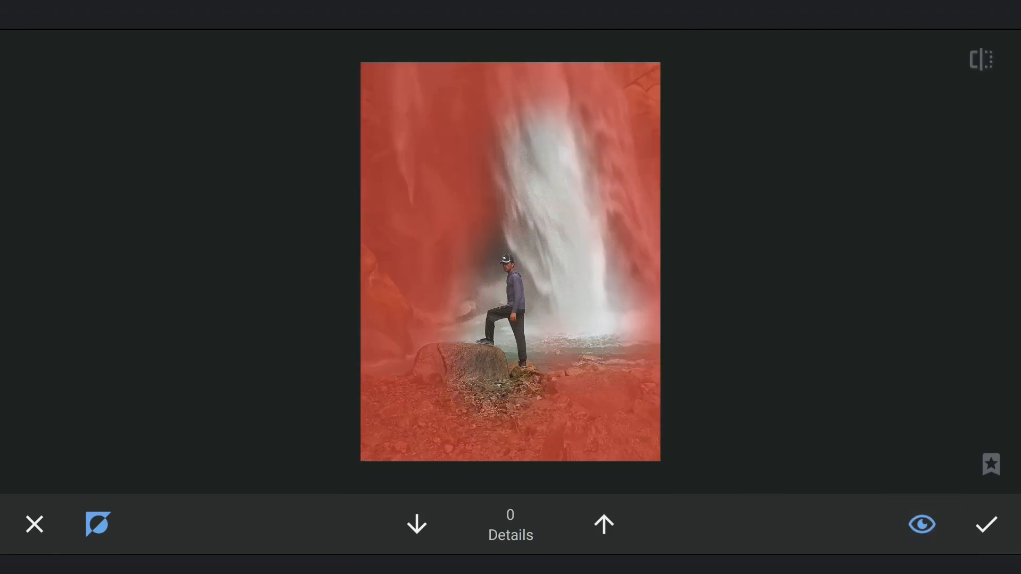
{"action": "left_click", "coordinate": [921, 524]}
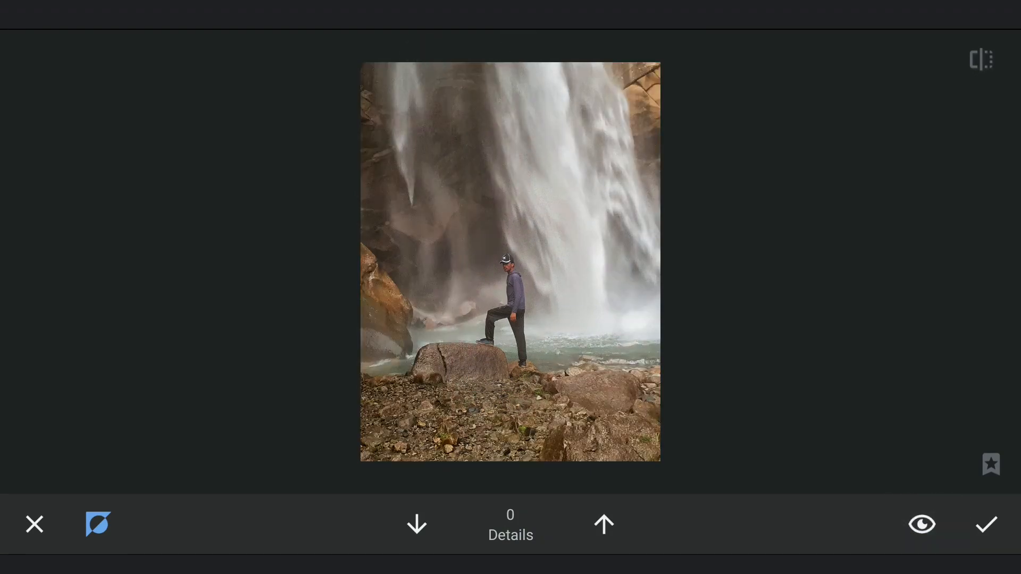
{"action": "left_click", "coordinate": [921, 524]}
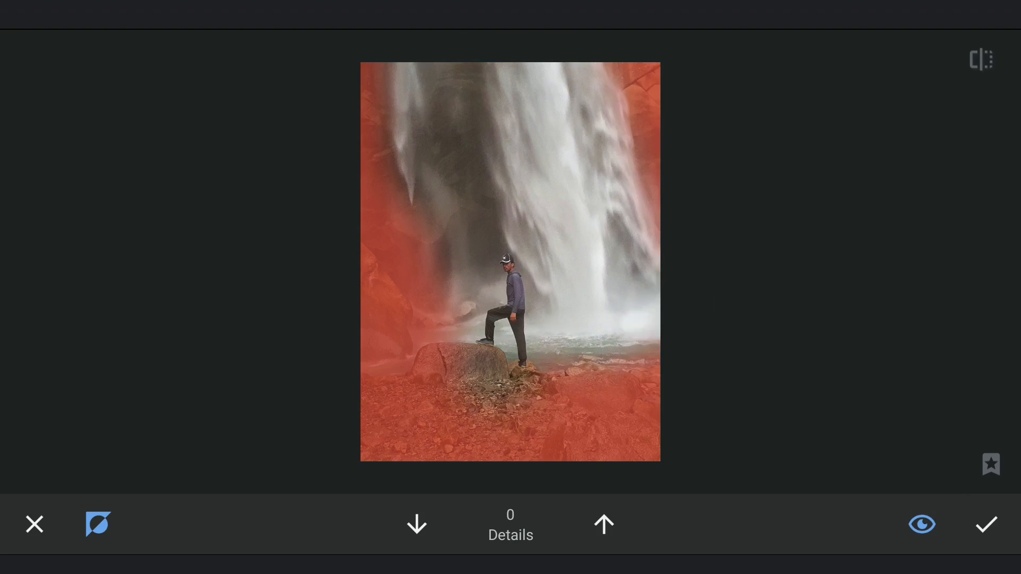
{"action": "left_click", "coordinate": [921, 525]}
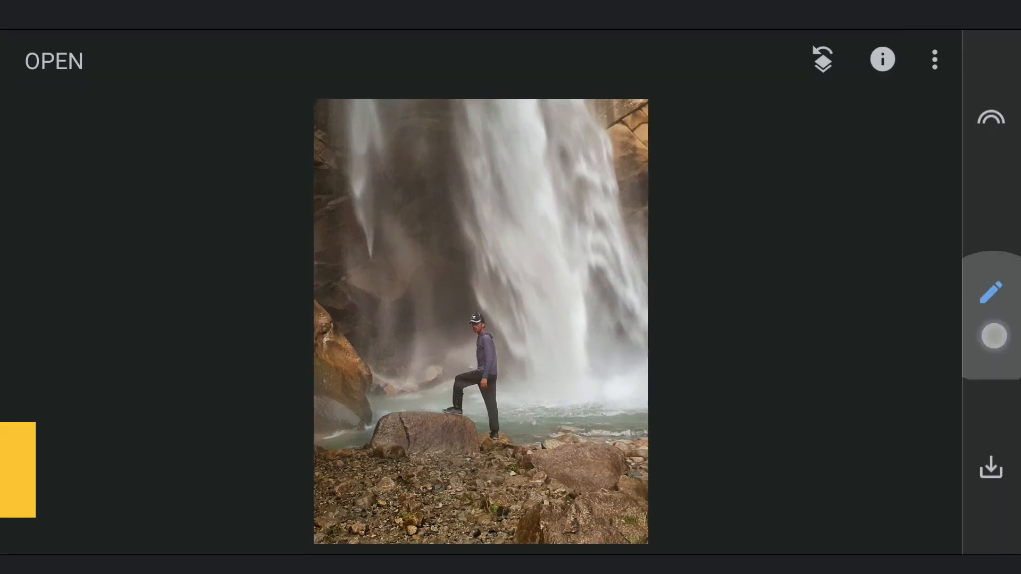
- Apply a darkening curve with the Curves tool
{"action": "left_click", "coordinate": [990, 292]}
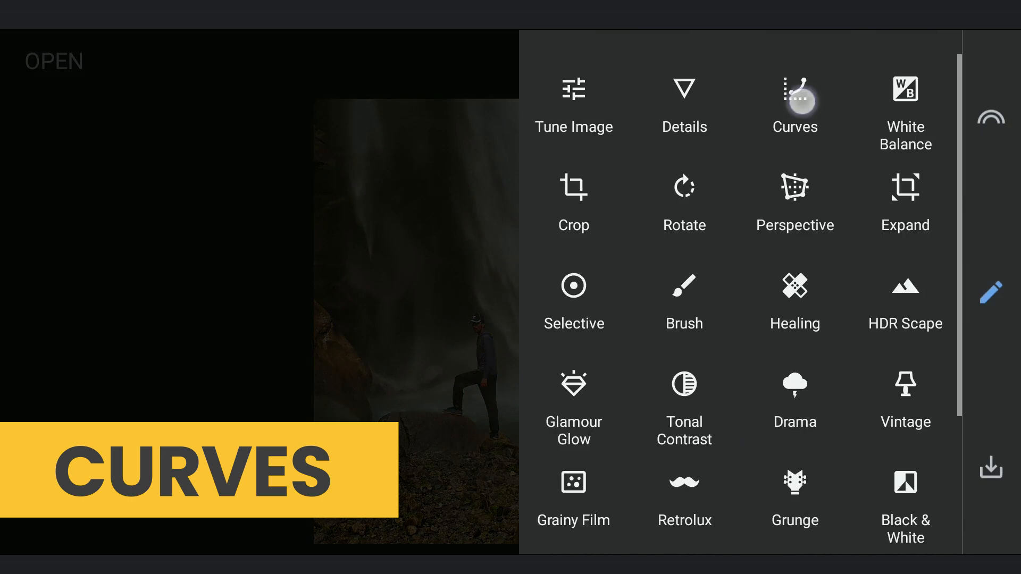
{"action": "left_click", "coordinate": [794, 105]}
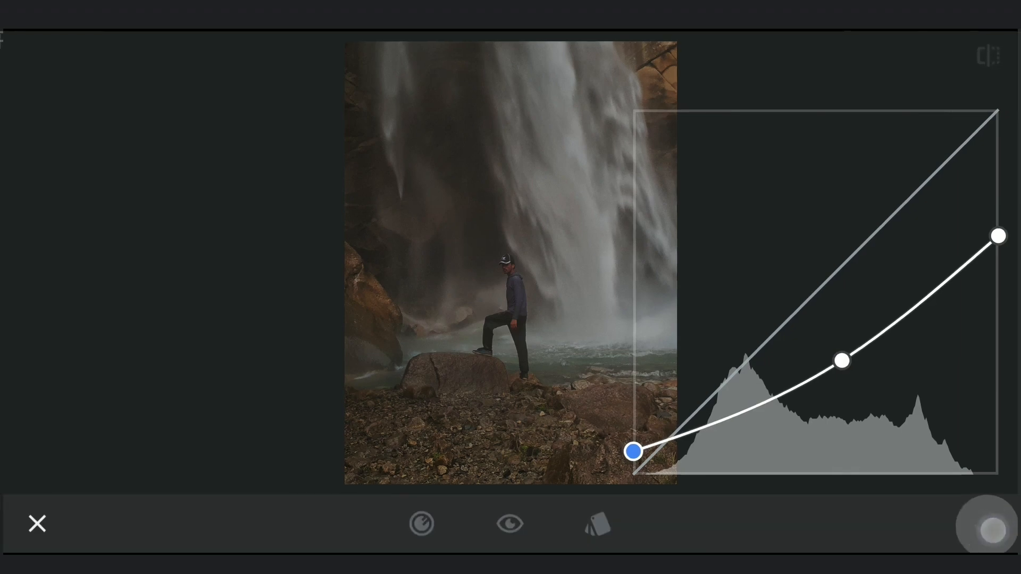
{"action": "left_click", "coordinate": [934, 60]}
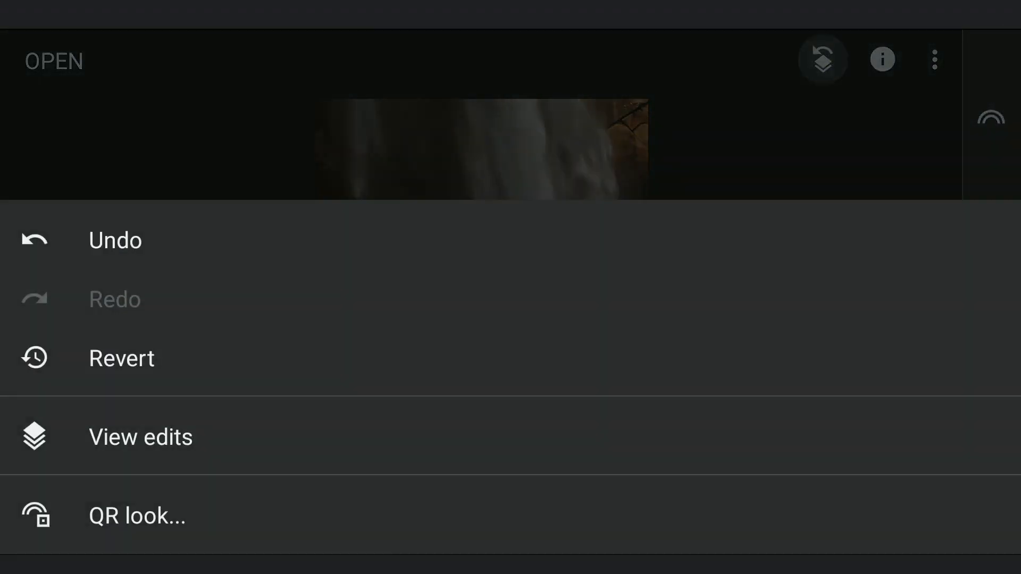
- Paint the curve onto the rocks and cliffs at strength 100, then 75
{"action": "left_click", "coordinate": [140, 437]}
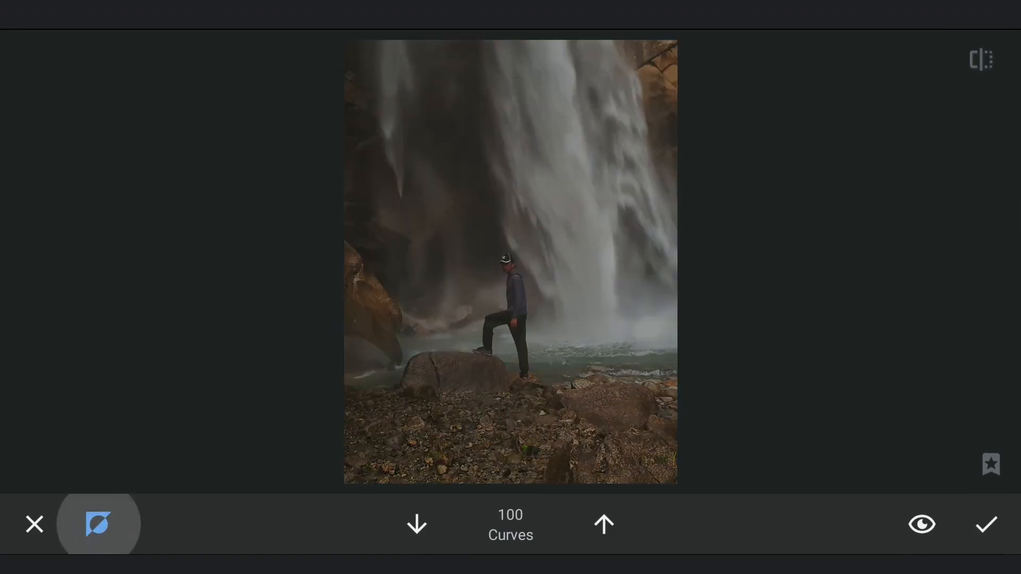
{"action": "left_click", "coordinate": [416, 524]}
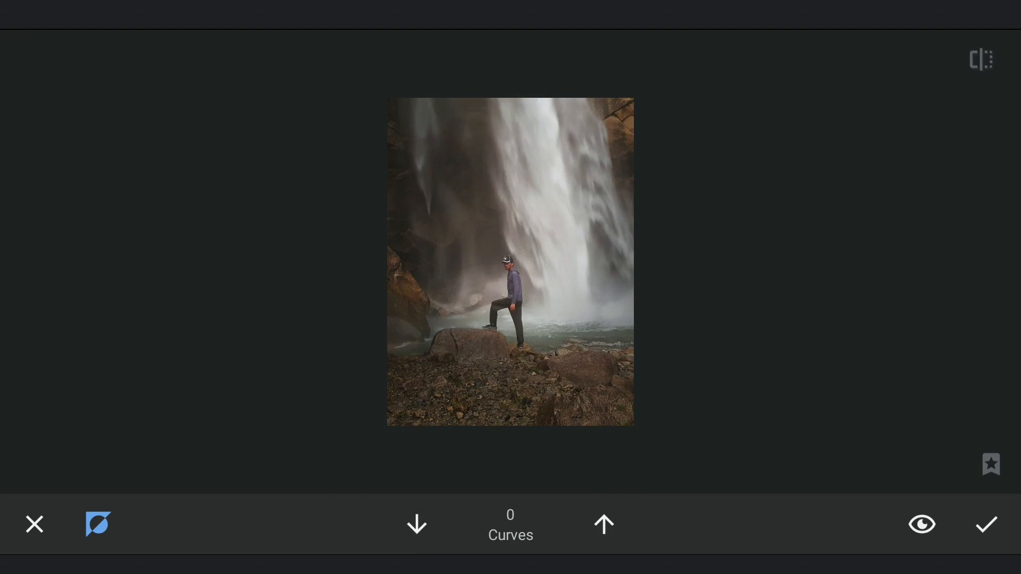
{"action": "left_click", "coordinate": [921, 524]}
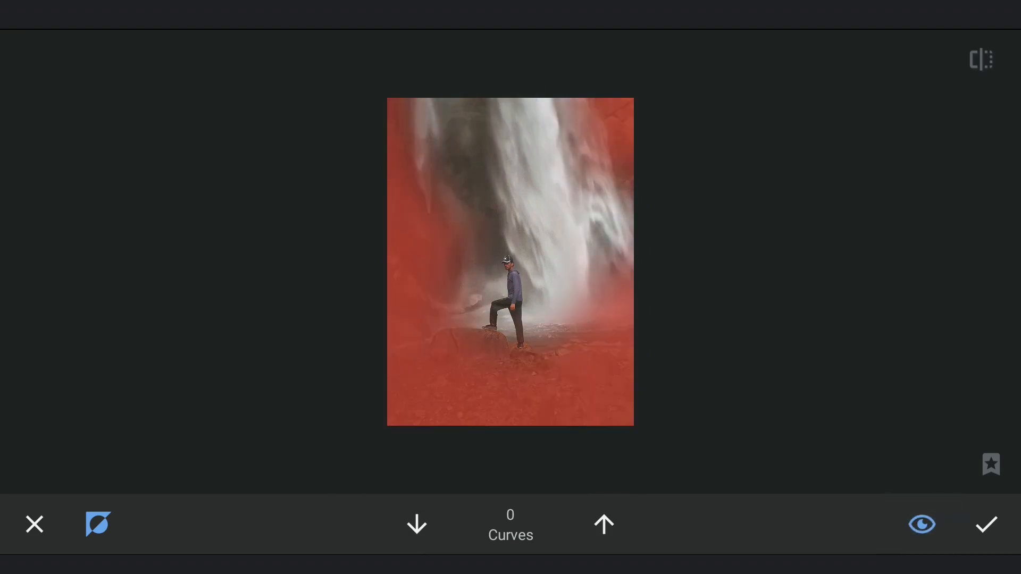
{"action": "left_click", "coordinate": [920, 524]}
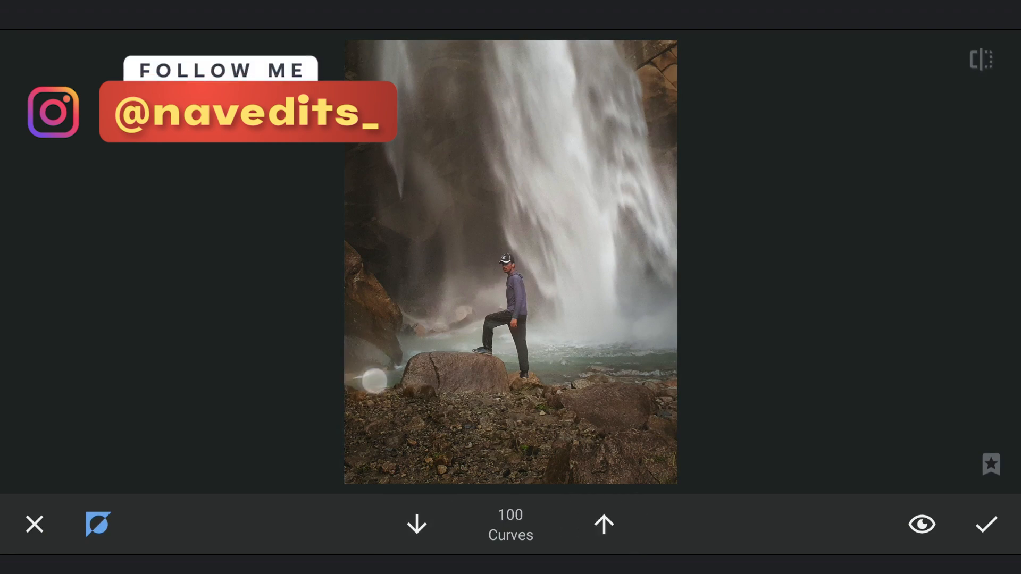
{"action": "left_click", "coordinate": [415, 524]}
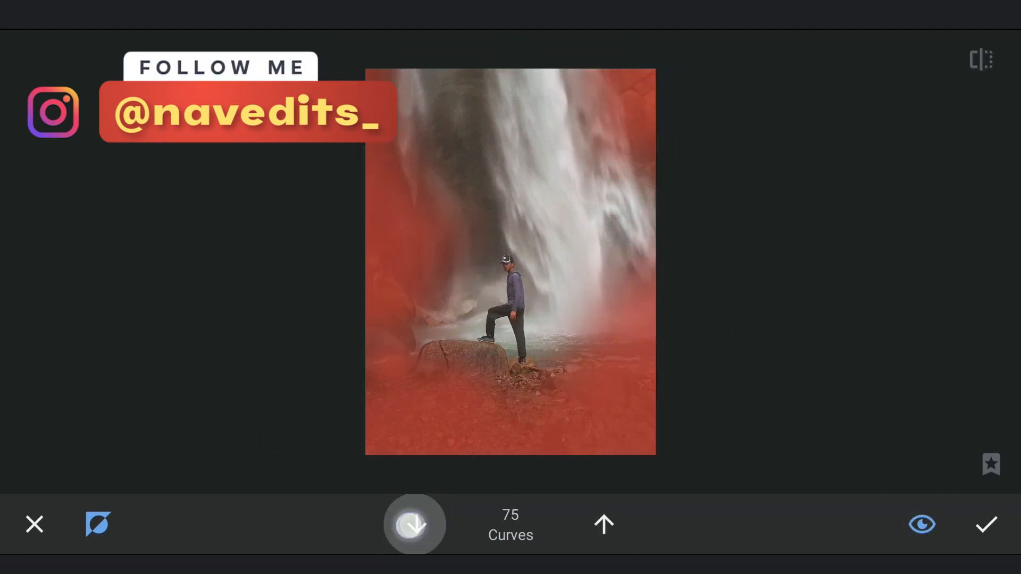
{"action": "left_click", "coordinate": [986, 525]}
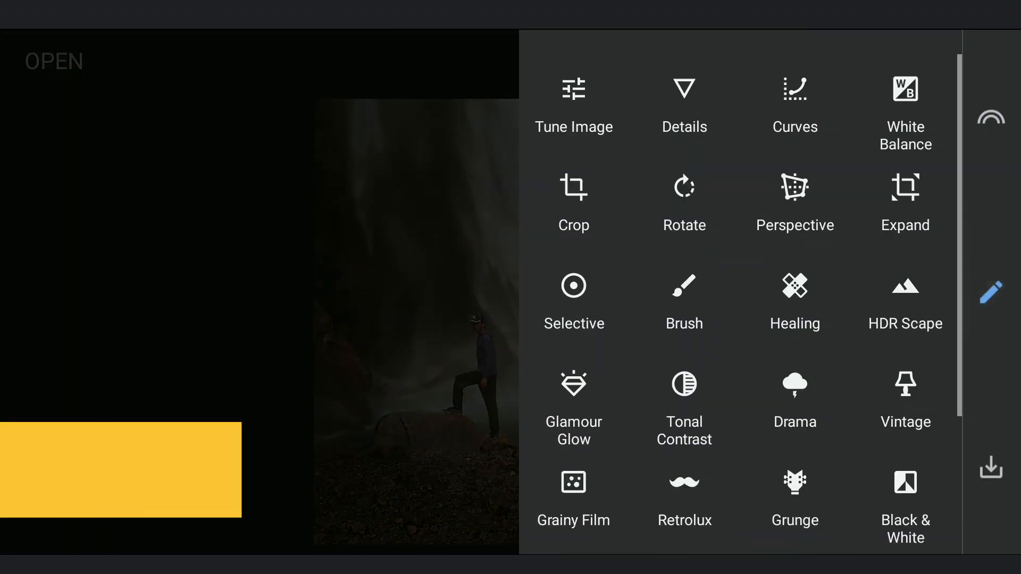
- Place a Selective point on the hiker with Structure +69 and Brightness +76
{"action": "left_click", "coordinate": [574, 286]}
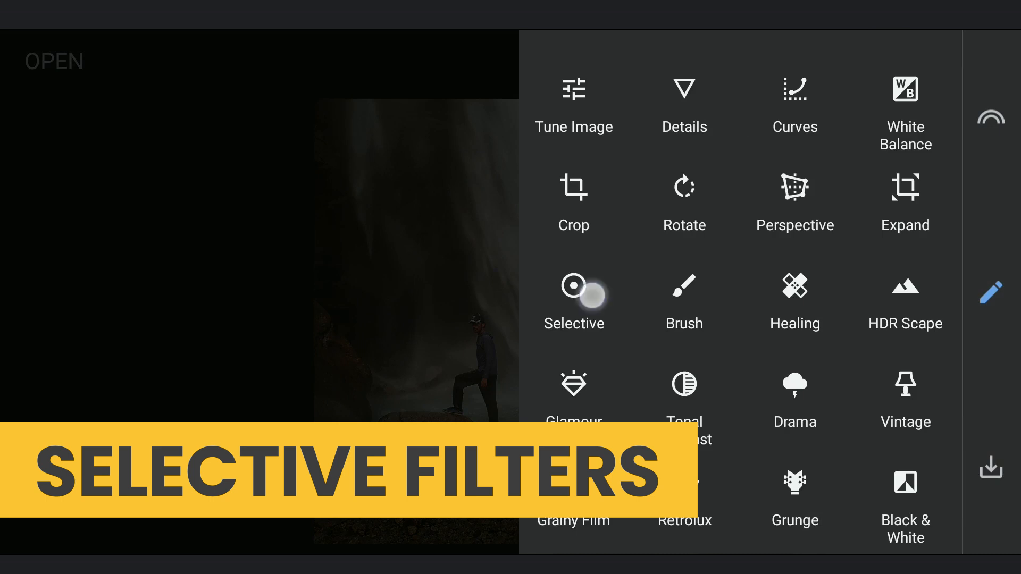
{"action": "left_click", "coordinate": [573, 287]}
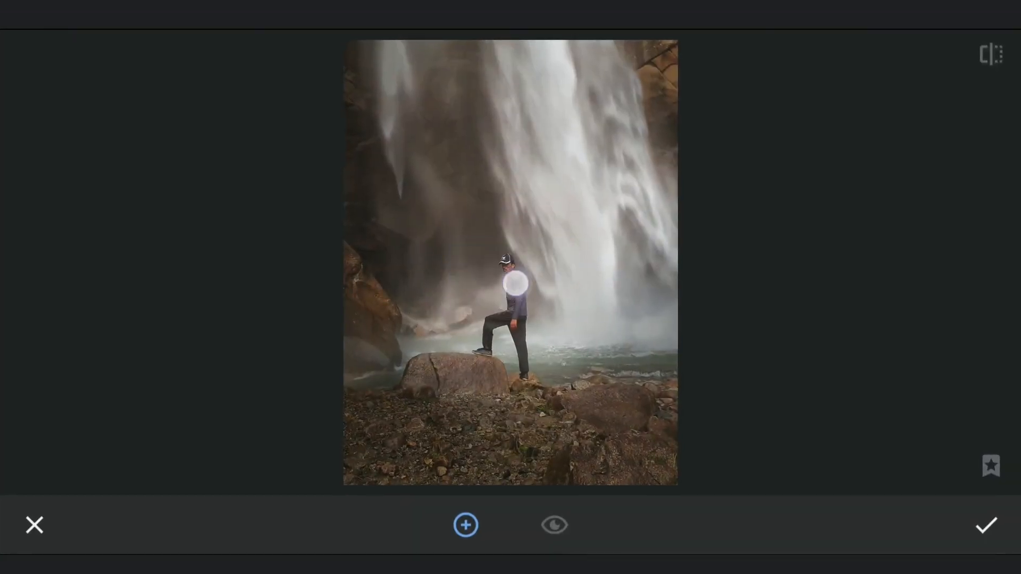
{"action": "left_click", "coordinate": [517, 284]}
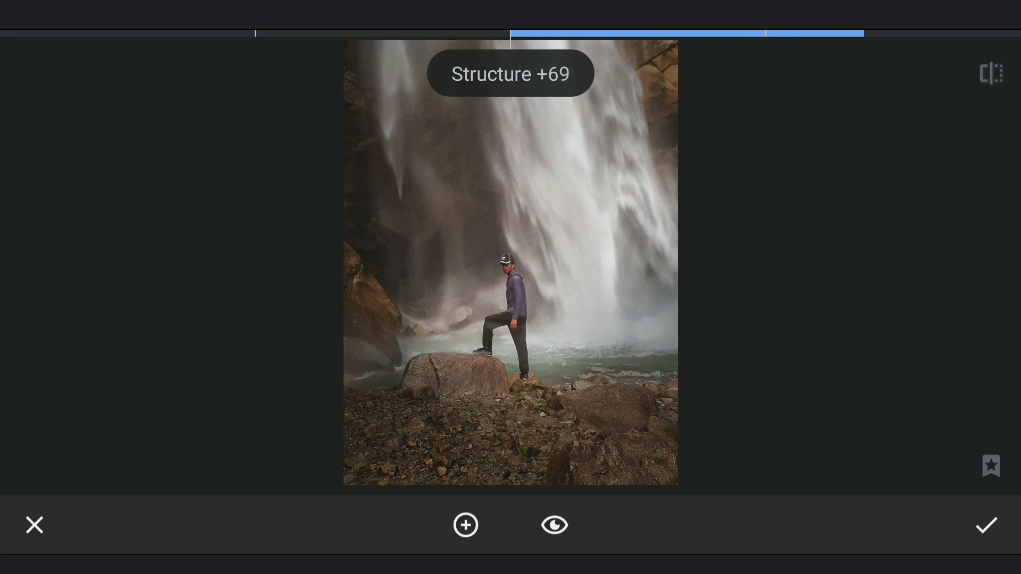
{"action": "left_click", "coordinate": [465, 525]}
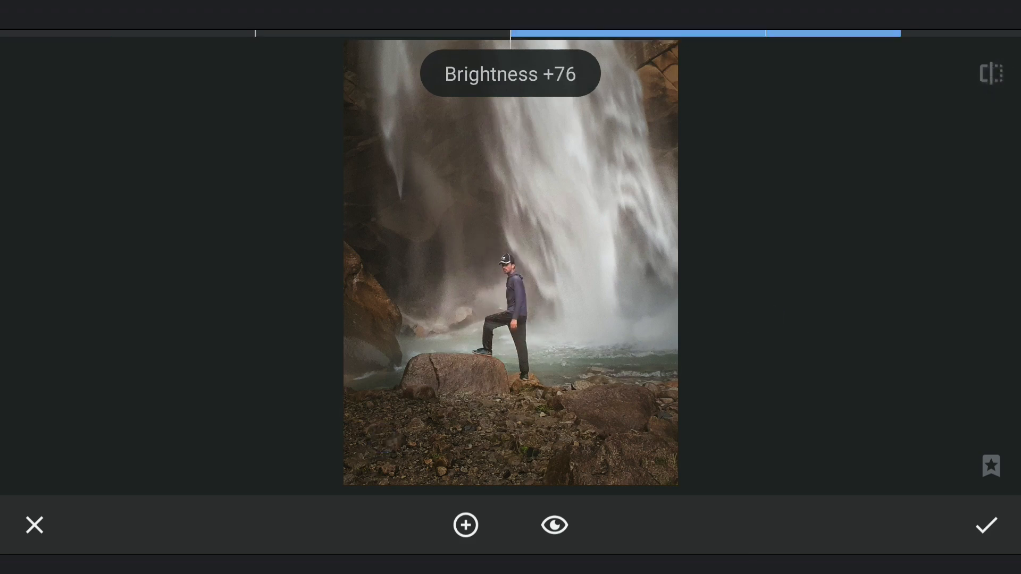
{"action": "left_click", "coordinate": [985, 525]}
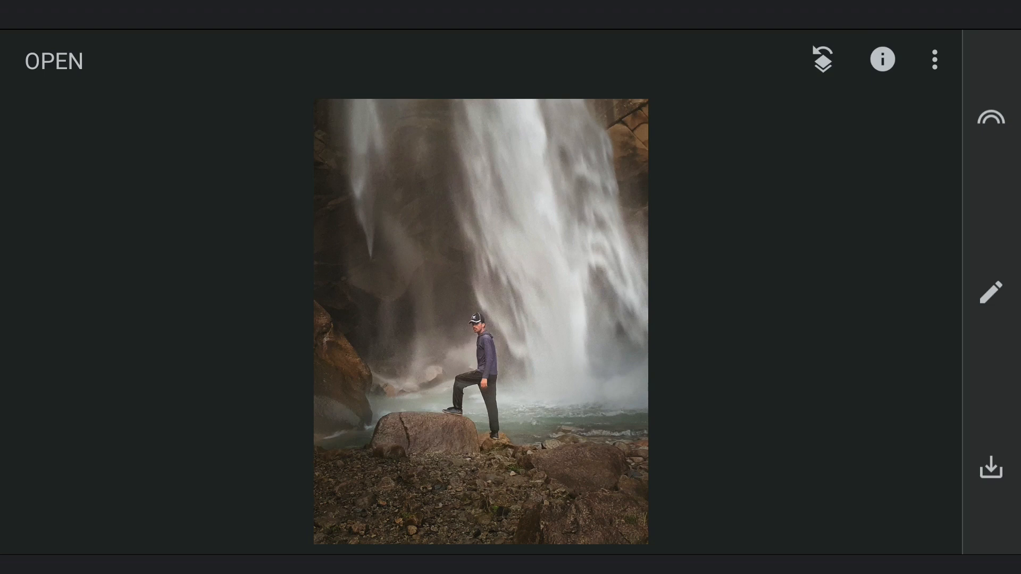
- Apply a curve that lifts the black point and dips the midtones
{"action": "left_click", "coordinate": [989, 293]}
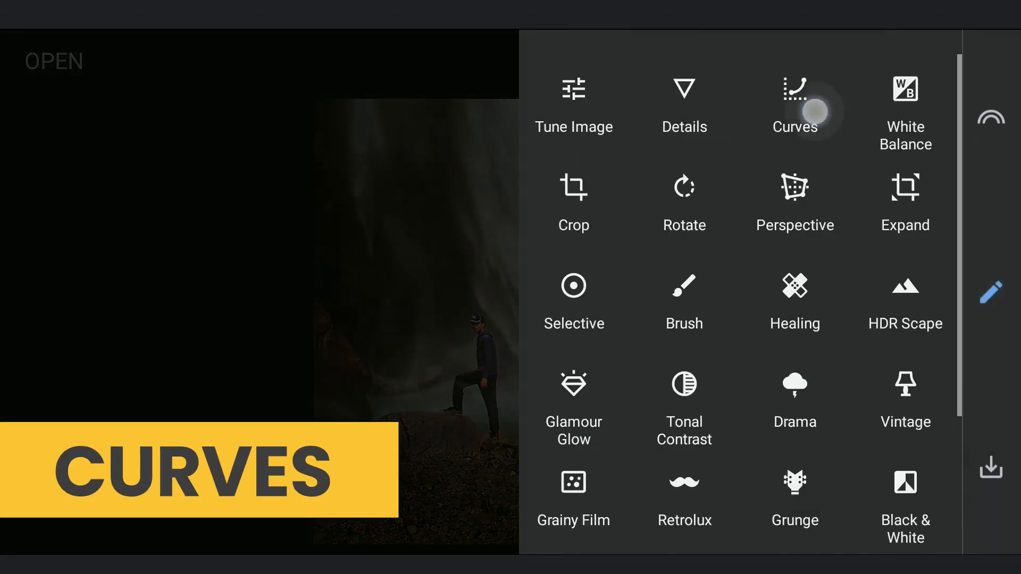
{"action": "left_click", "coordinate": [794, 104]}
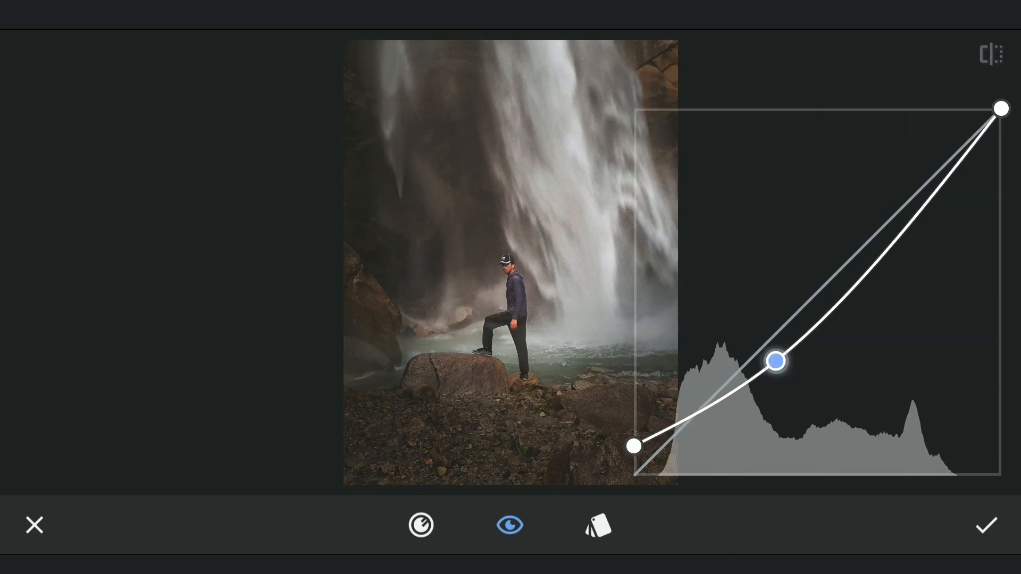
{"action": "left_click", "coordinate": [986, 526]}
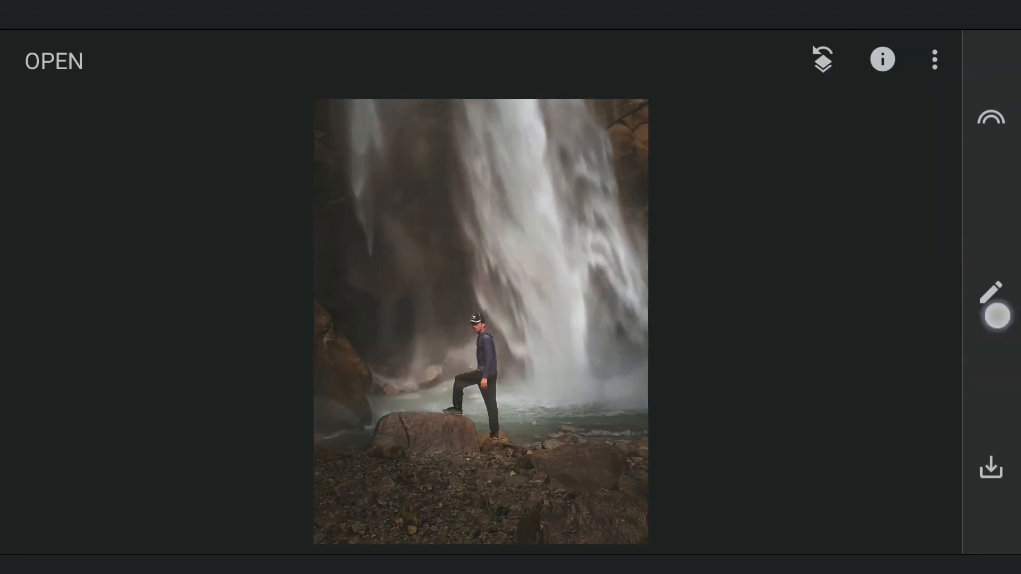
- Apply a second curve raising the shadows in the Blue channel
{"action": "left_click", "coordinate": [990, 310]}
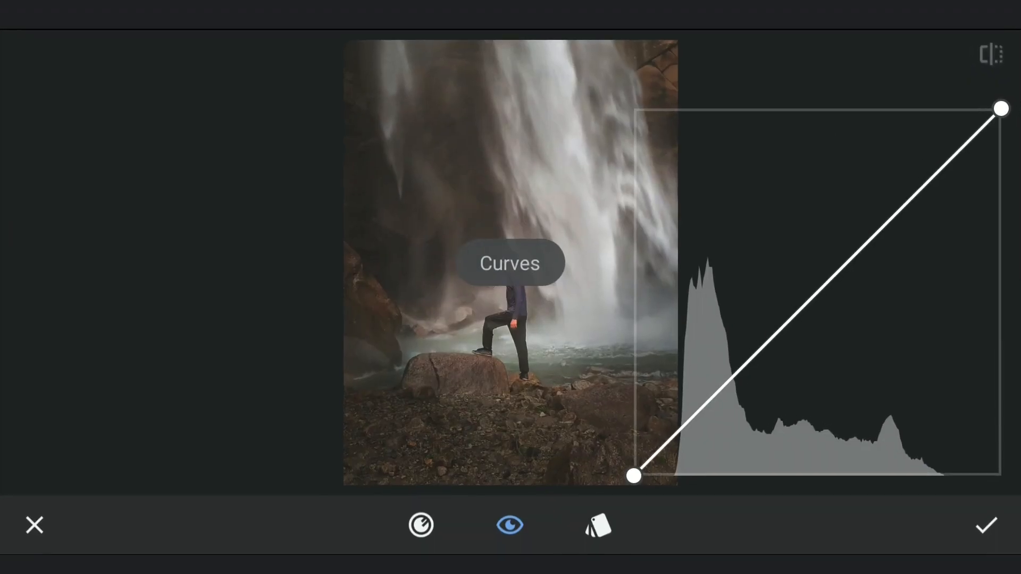
{"action": "left_click", "coordinate": [420, 525]}
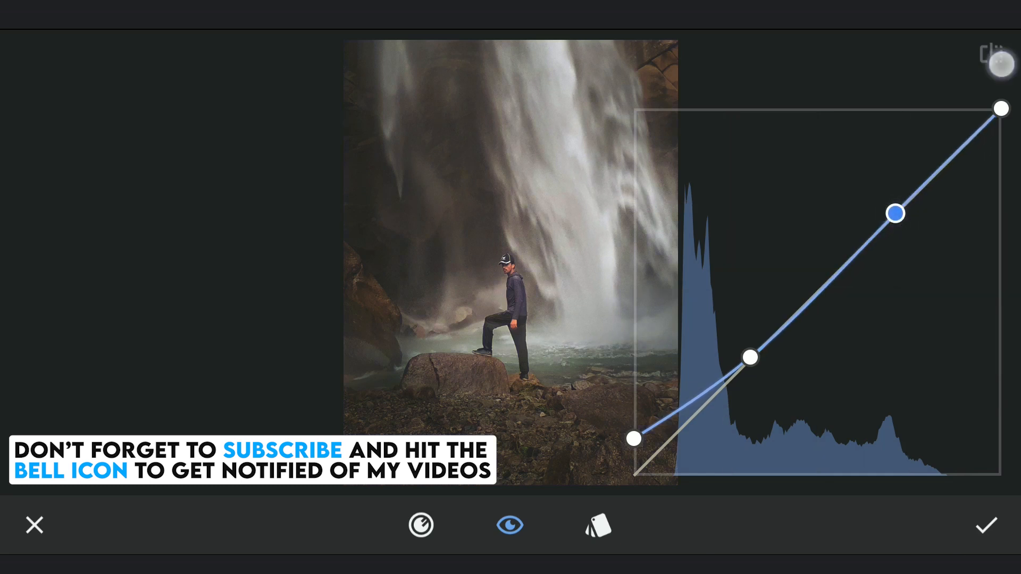
{"action": "left_click", "coordinate": [1000, 55]}
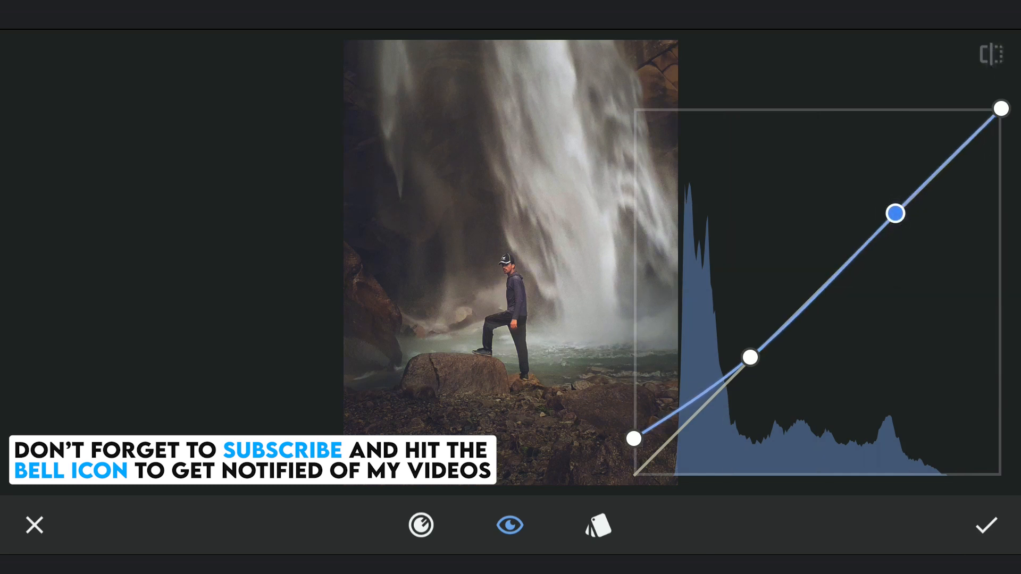
{"action": "left_click", "coordinate": [986, 526]}
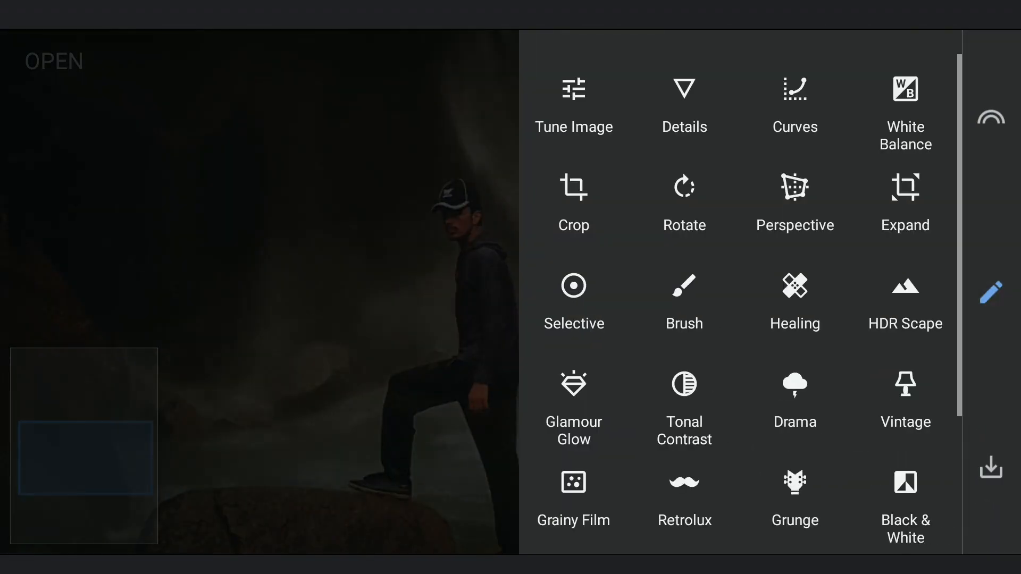
- Add a Selective point with Brightness +13 and compare it against the original
{"action": "left_click", "coordinate": [573, 301]}
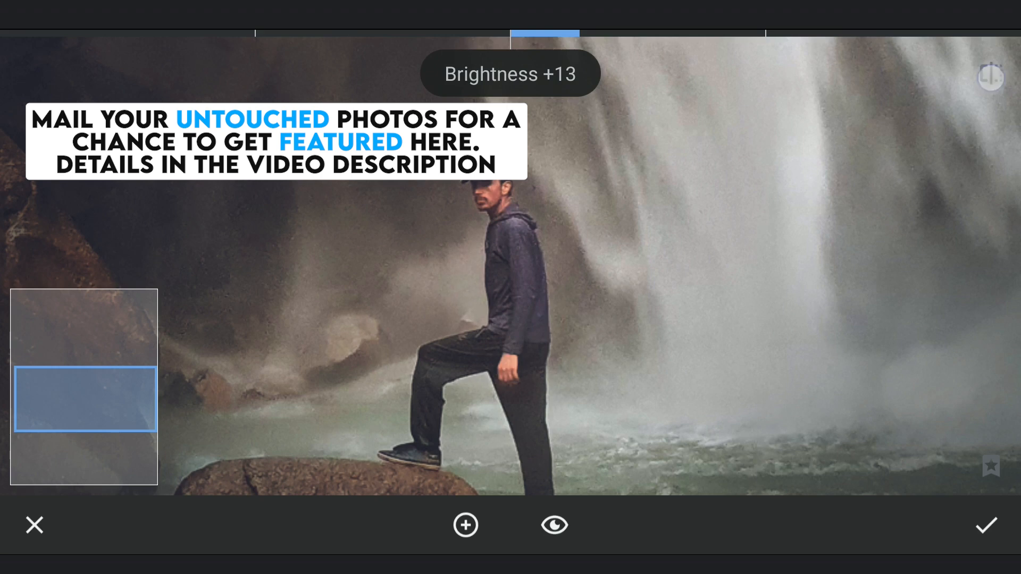
{"action": "left_click", "coordinate": [986, 525]}
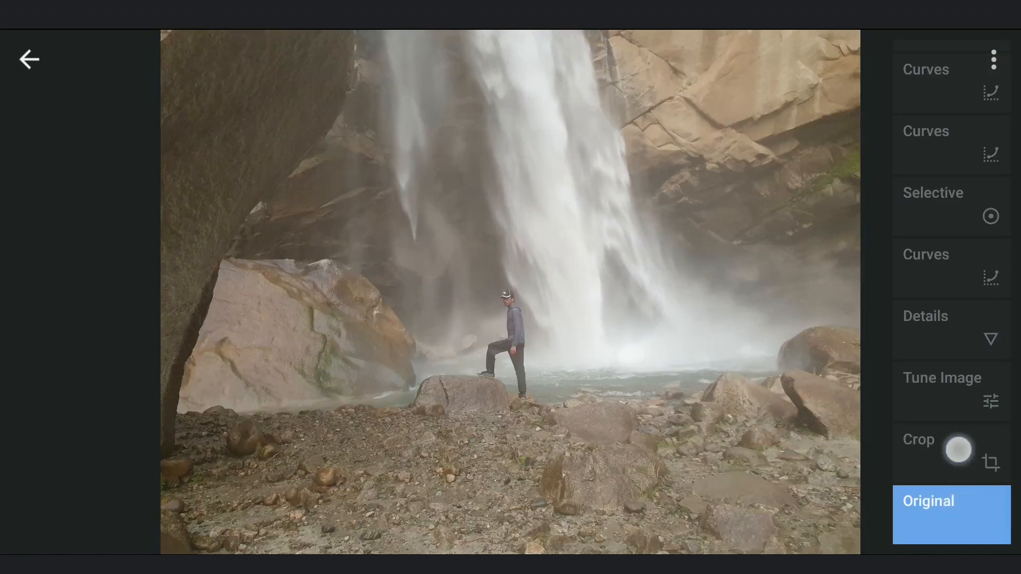
- Select the earliest darkening Curves edit in the history to reveal its Brush option
{"action": "left_click", "coordinate": [925, 254]}
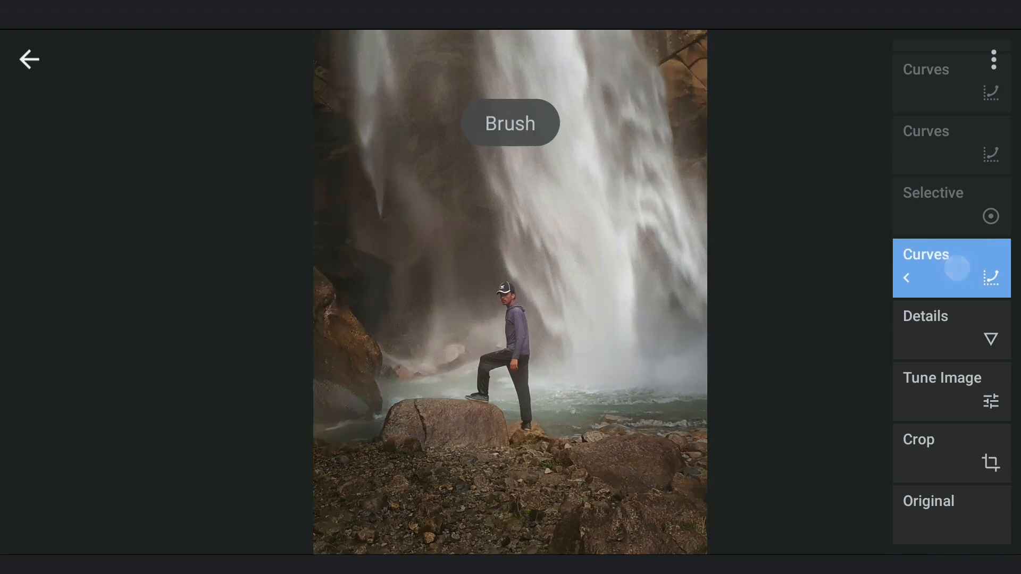